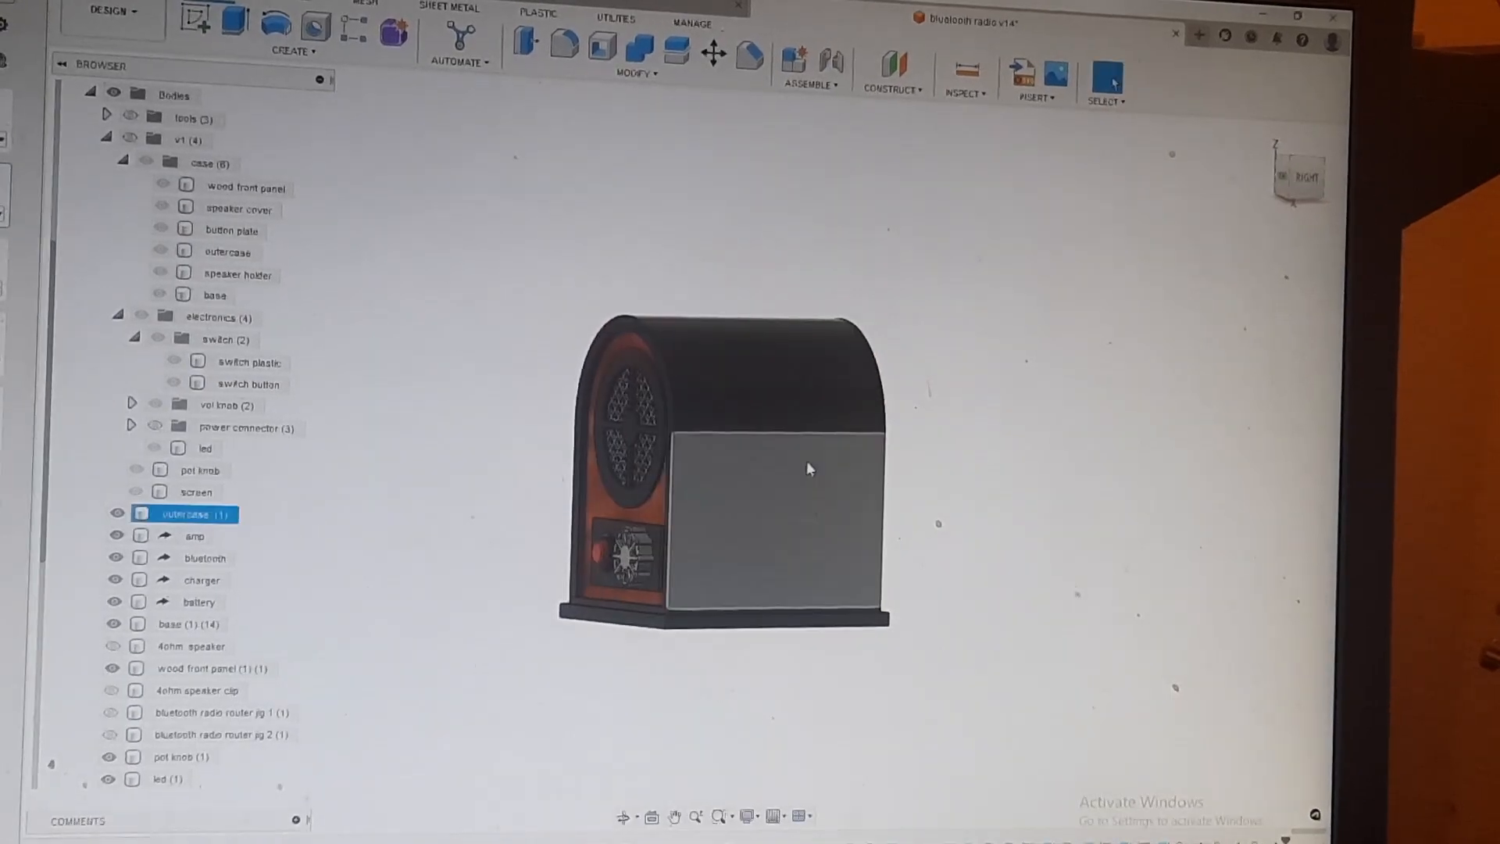
{"action": "left_click", "coordinate": [211, 667]}
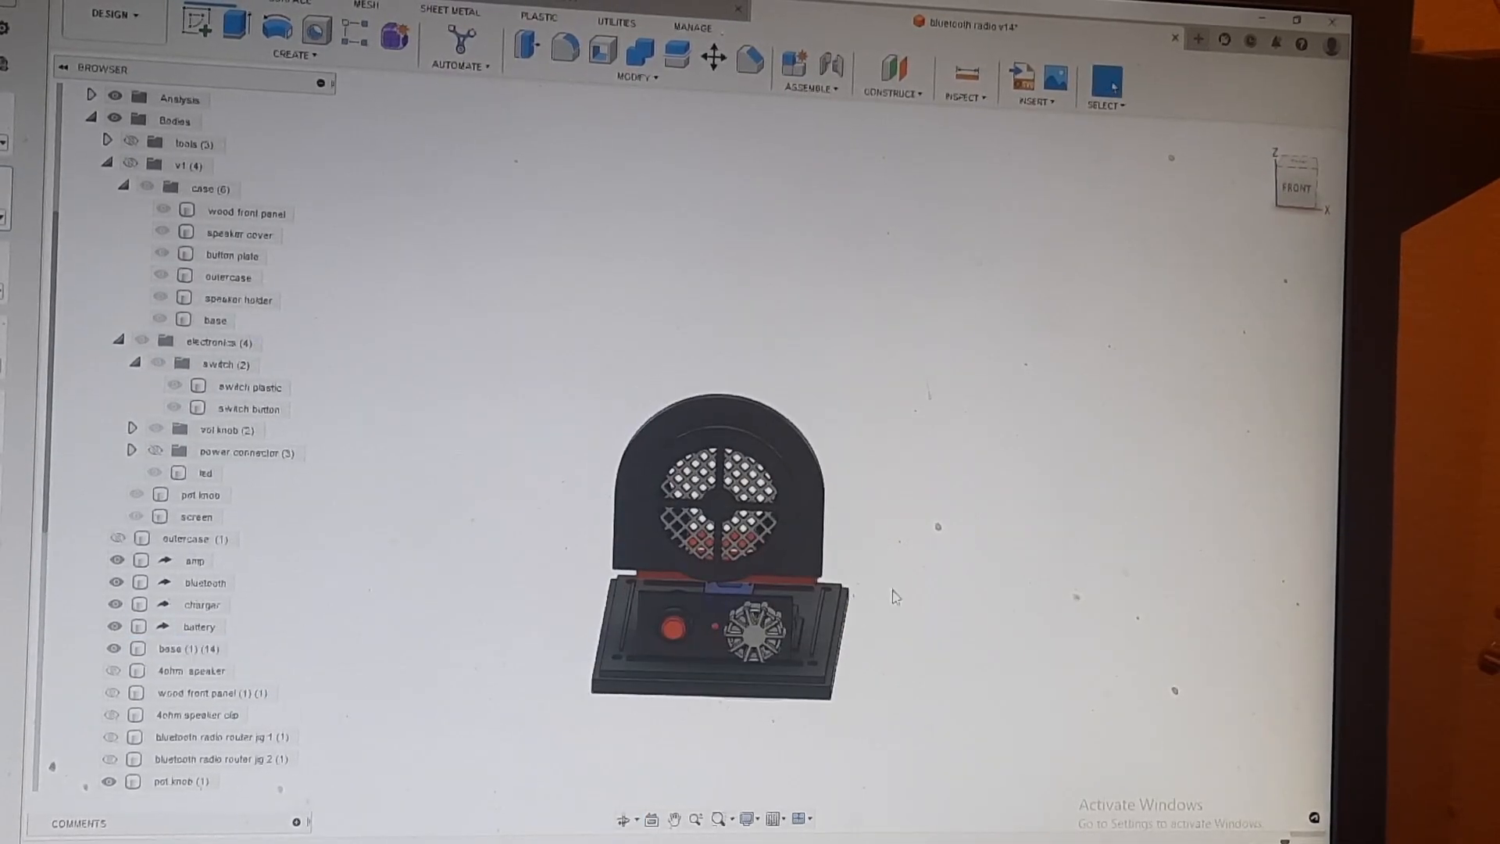
{"action": "left_click", "coordinate": [190, 671]}
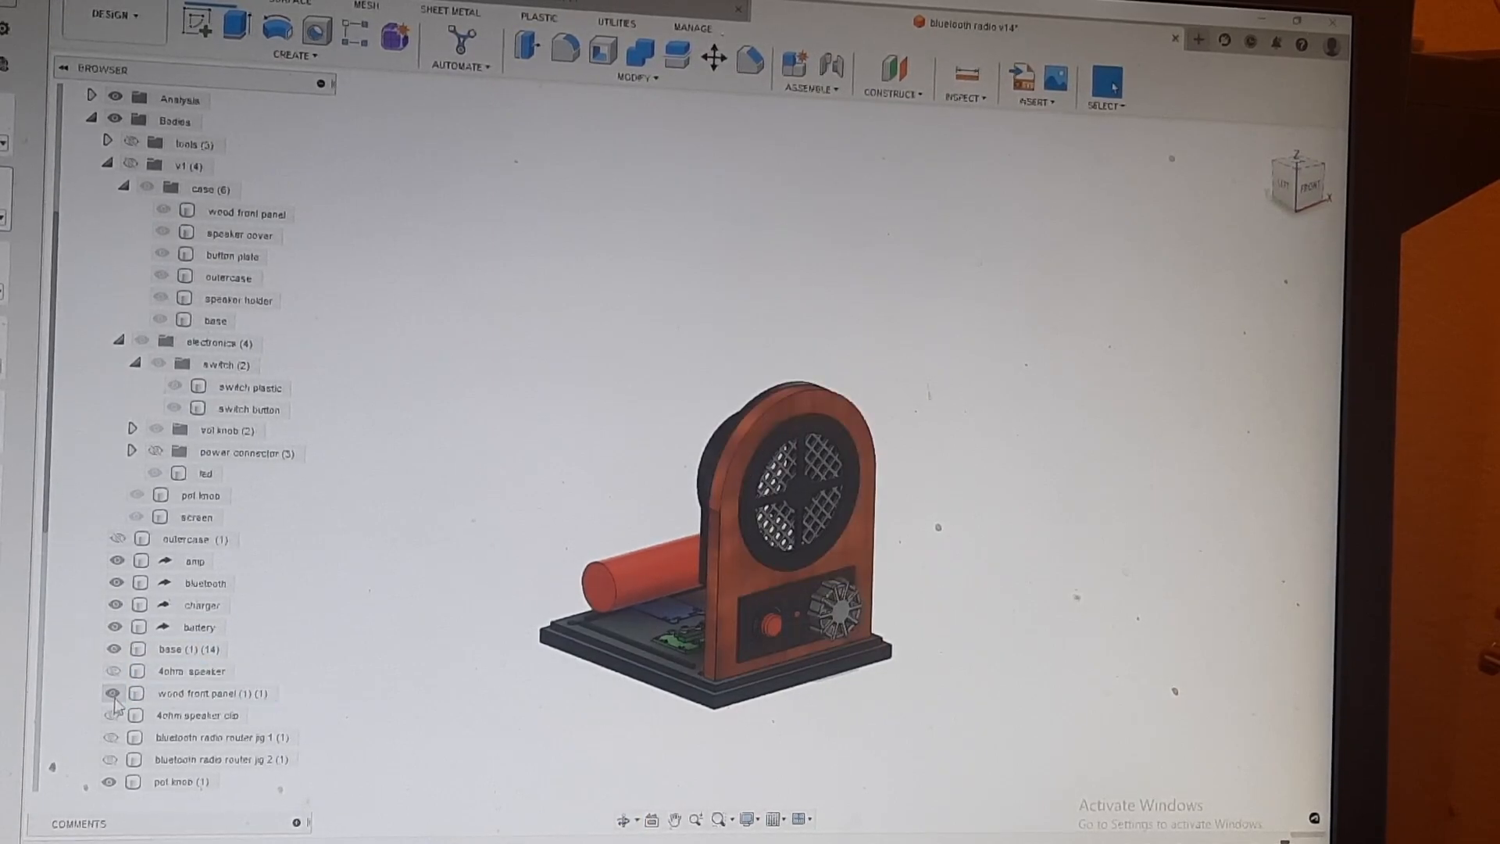
{"action": "left_click", "coordinate": [117, 539]}
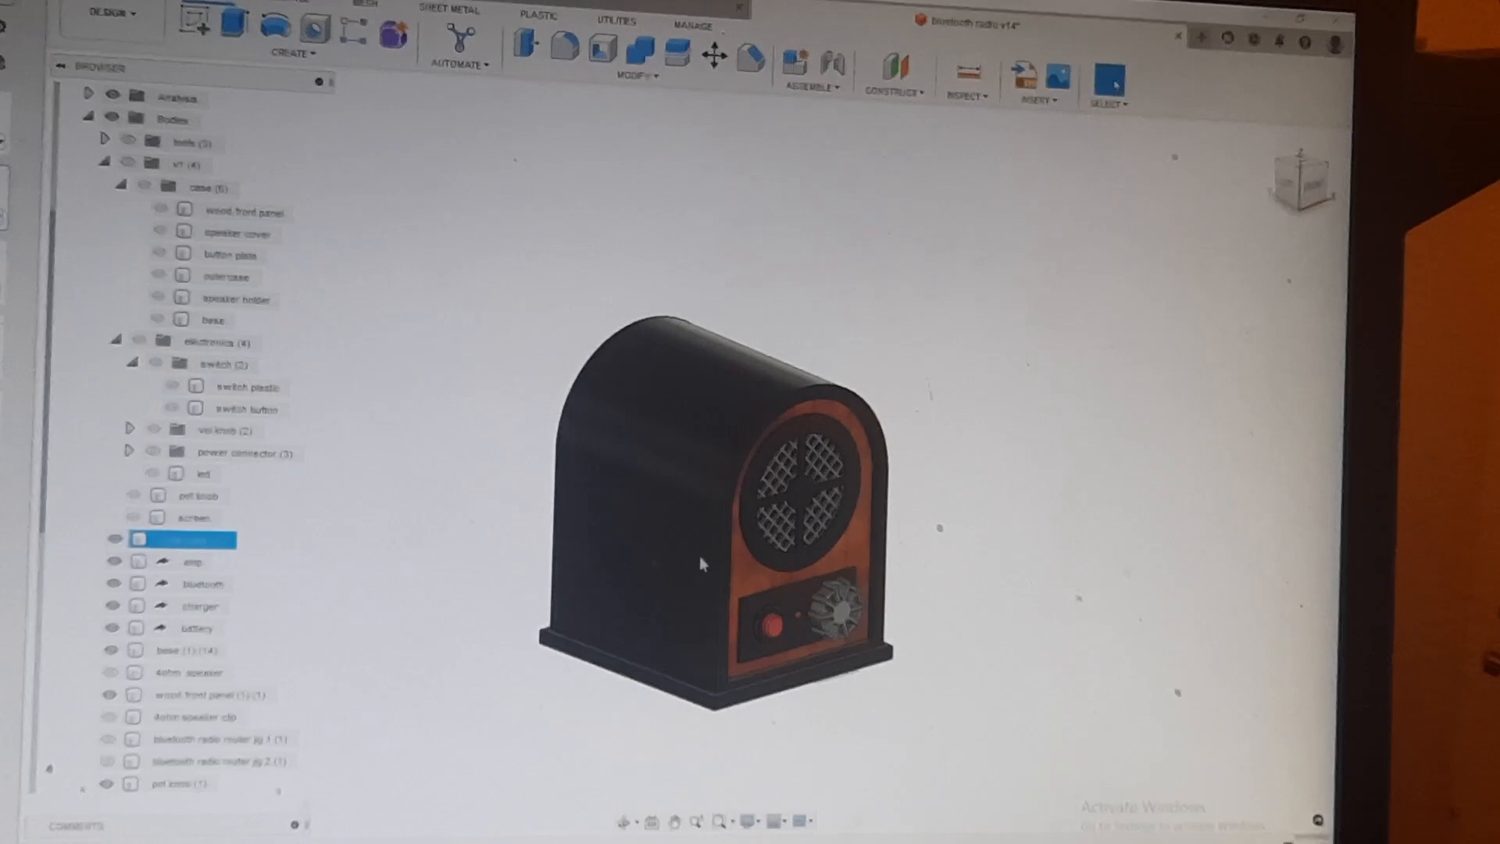